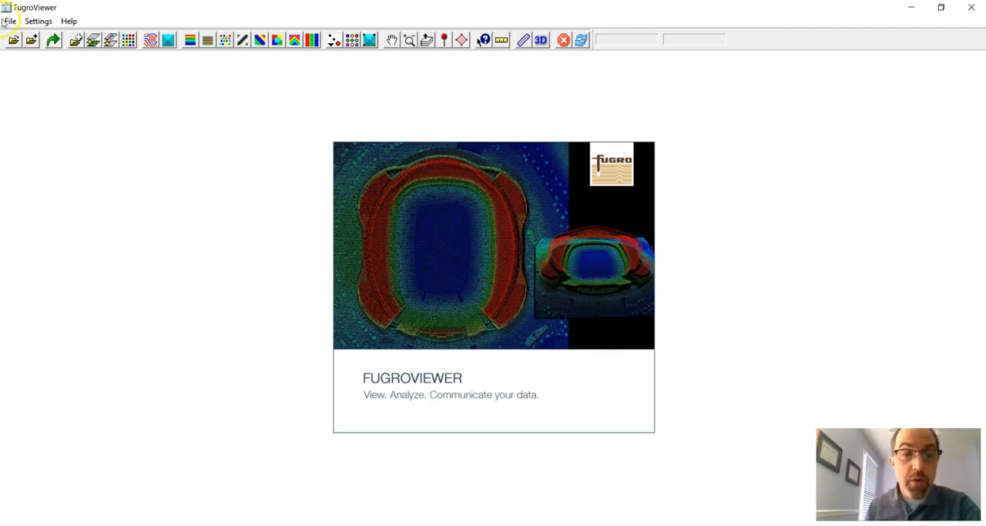
# Step: Load LiDAR tiles 4342-01-24_c_a and 4342-01-24_c_b from the Lab 5_3D folder
pyautogui.click(9, 21)
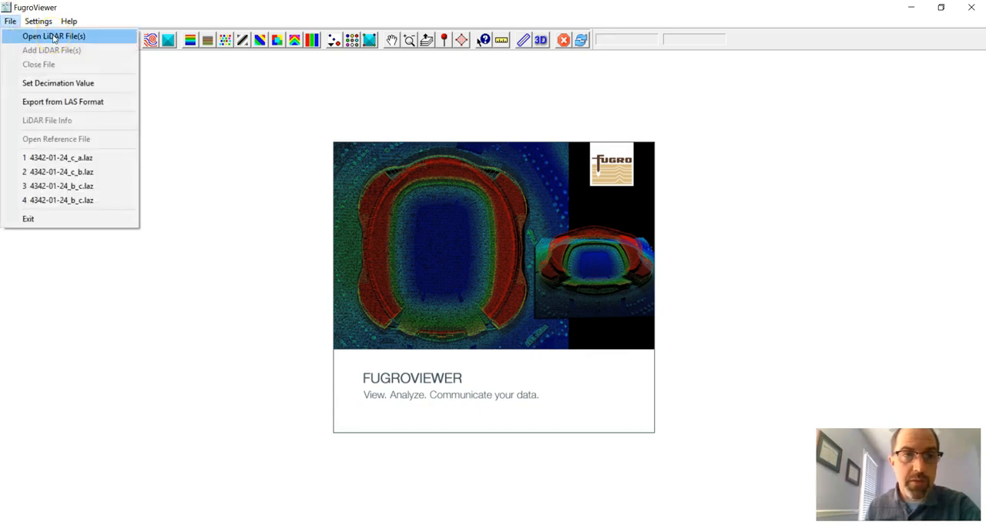
pyautogui.click(53, 36)
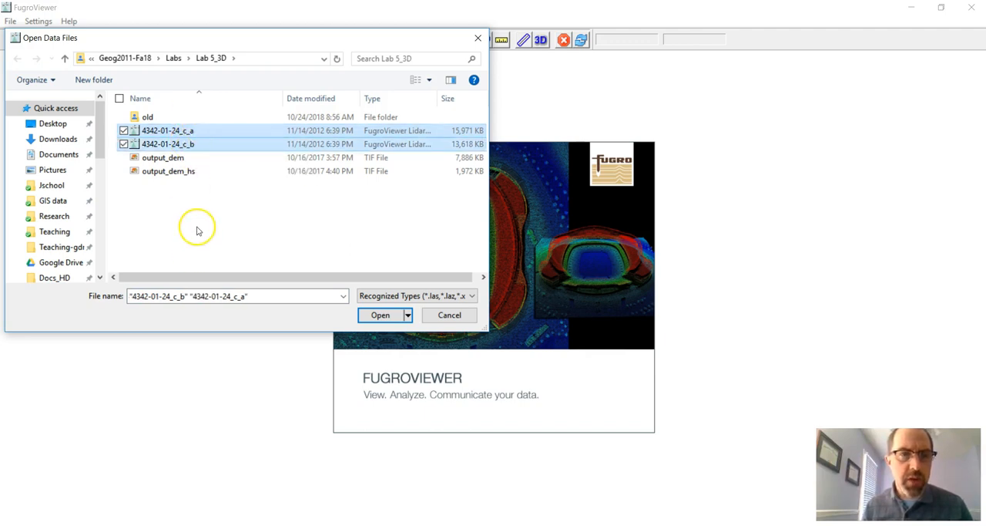
pyautogui.click(166, 130)
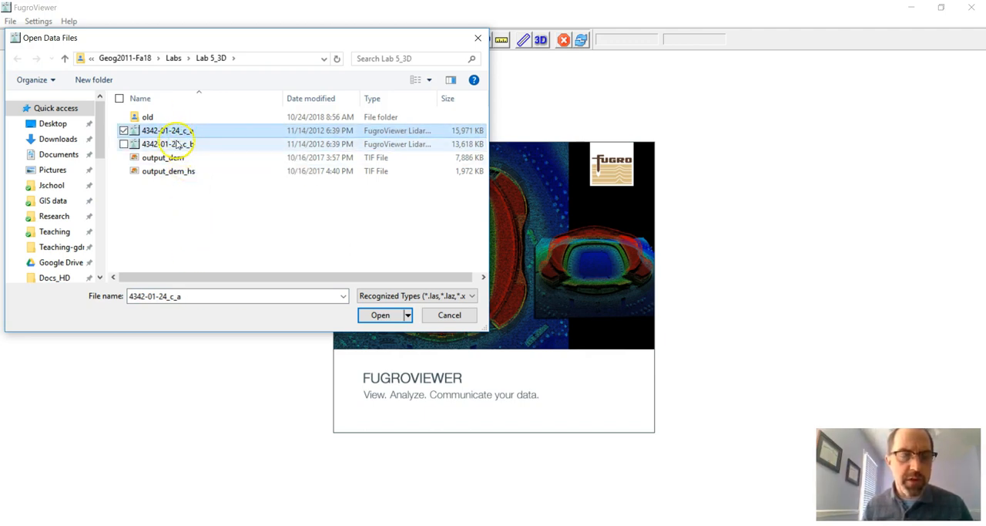
pyautogui.click(166, 143)
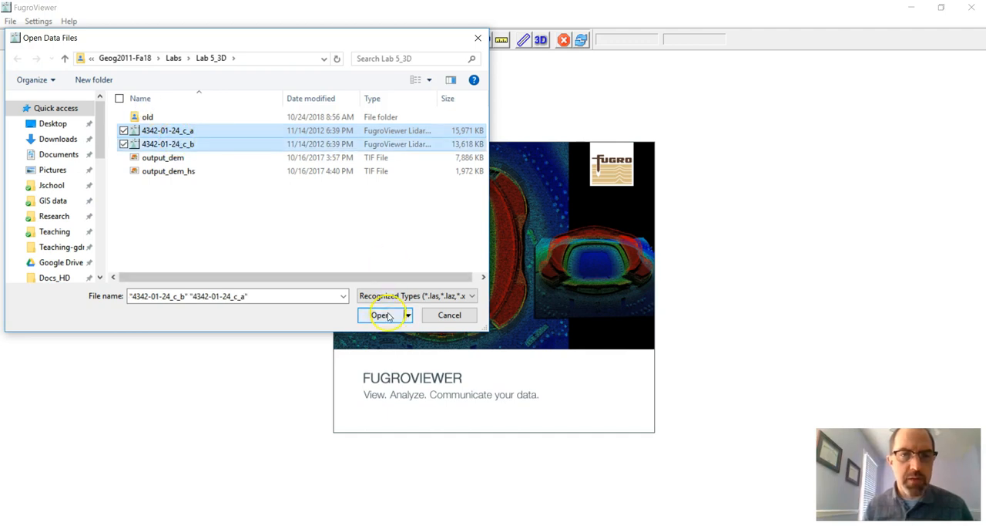
pyautogui.click(379, 315)
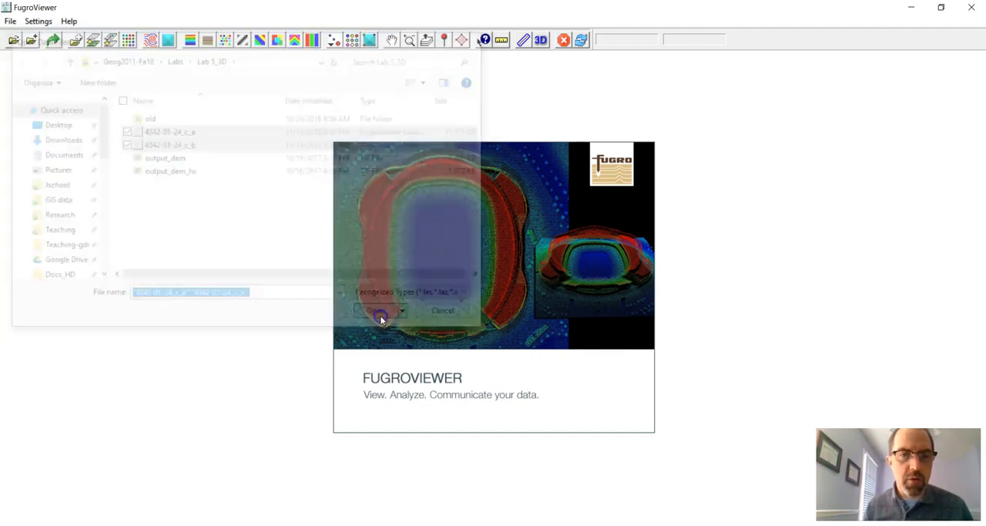
pyautogui.click(378, 310)
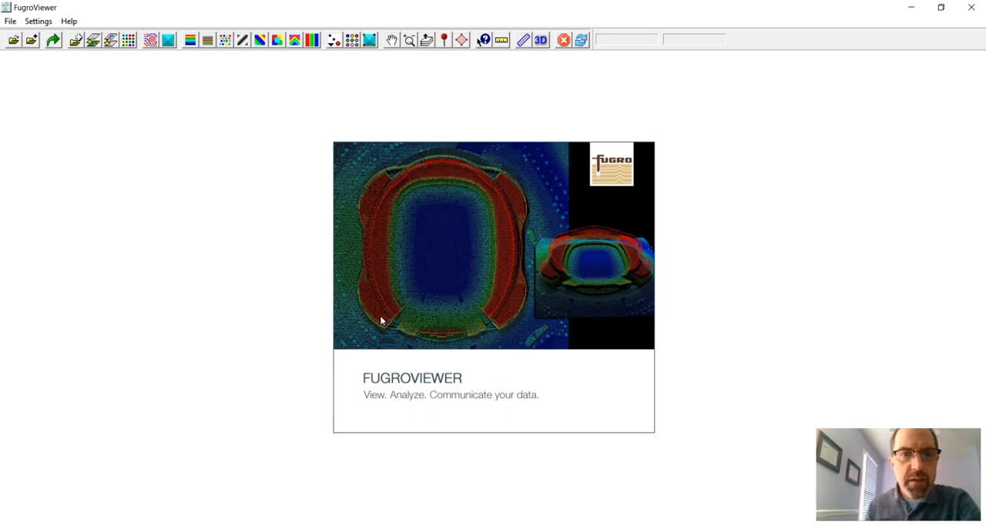
# Step: Let the LAZ tiles finish loading so the riverside point cloud appears in the 2D window
pyautogui.click(410, 324)
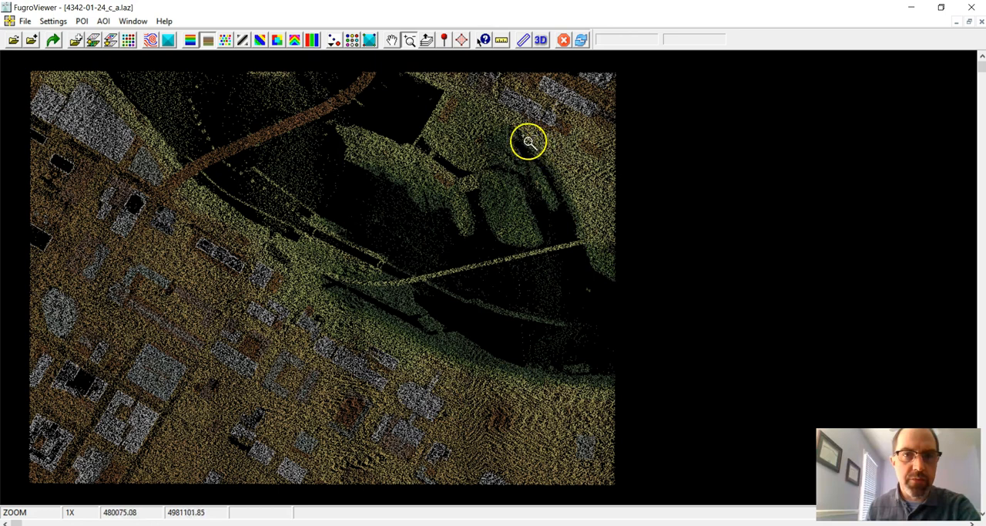
pyautogui.moveTo(419, 332)
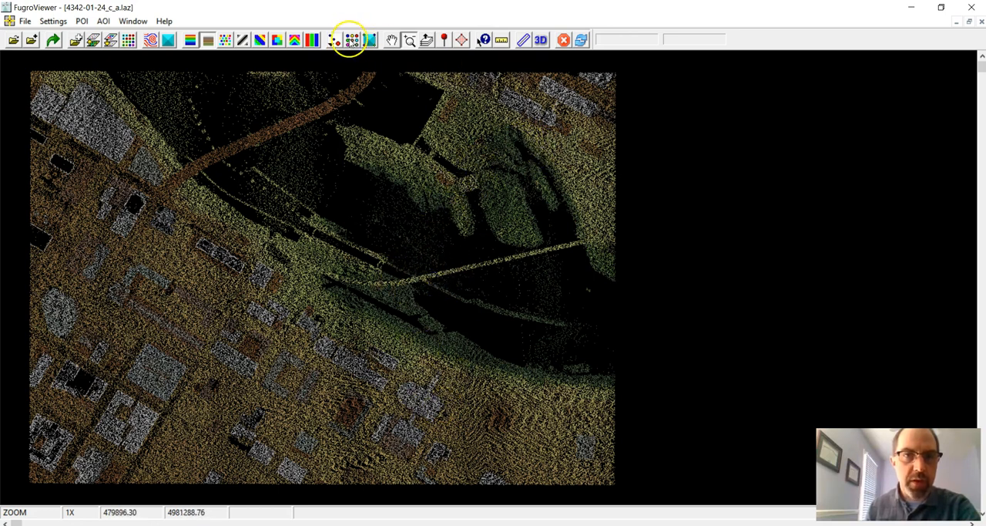
# Step: Filter the display to Bare Earth classes plus 6 - Building and apply it
pyautogui.click(352, 40)
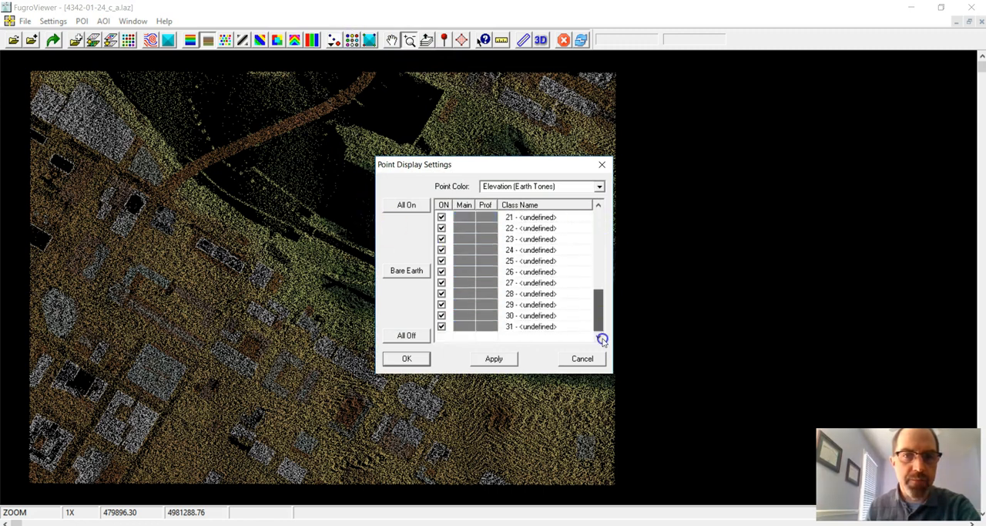
pyautogui.click(598, 210)
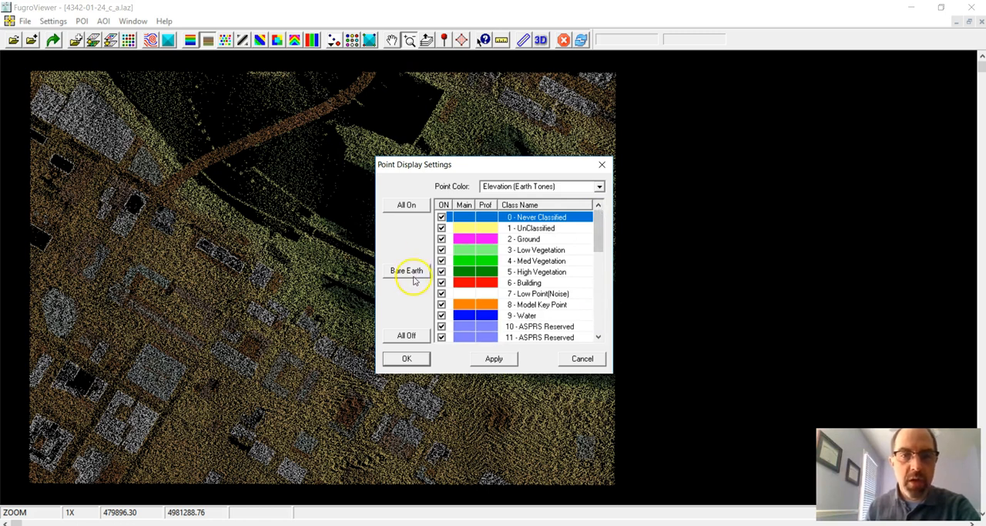
pyautogui.click(407, 272)
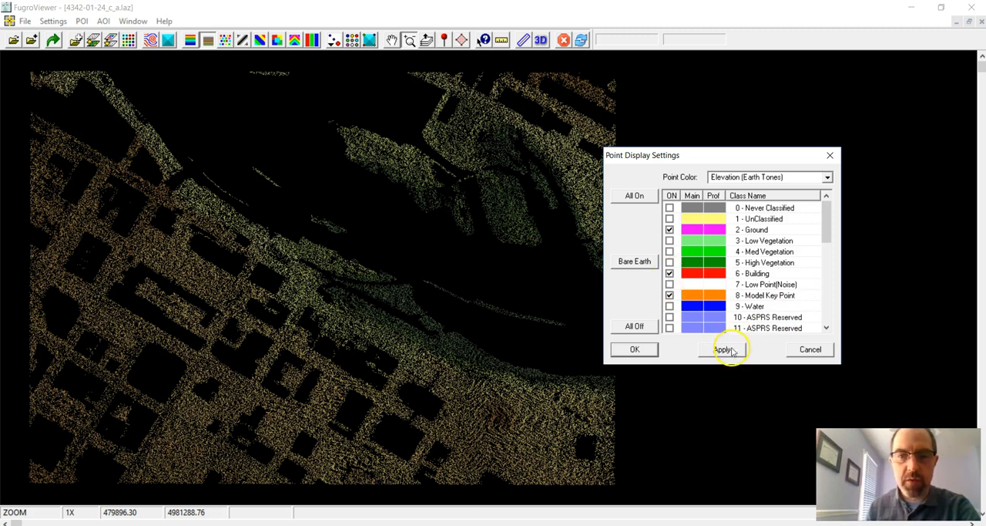
pyautogui.click(721, 348)
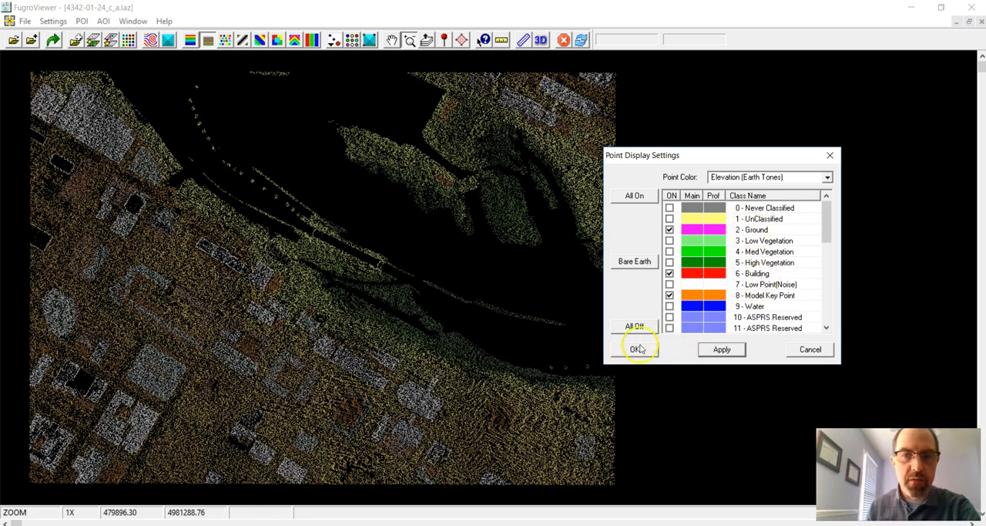
pyautogui.click(635, 348)
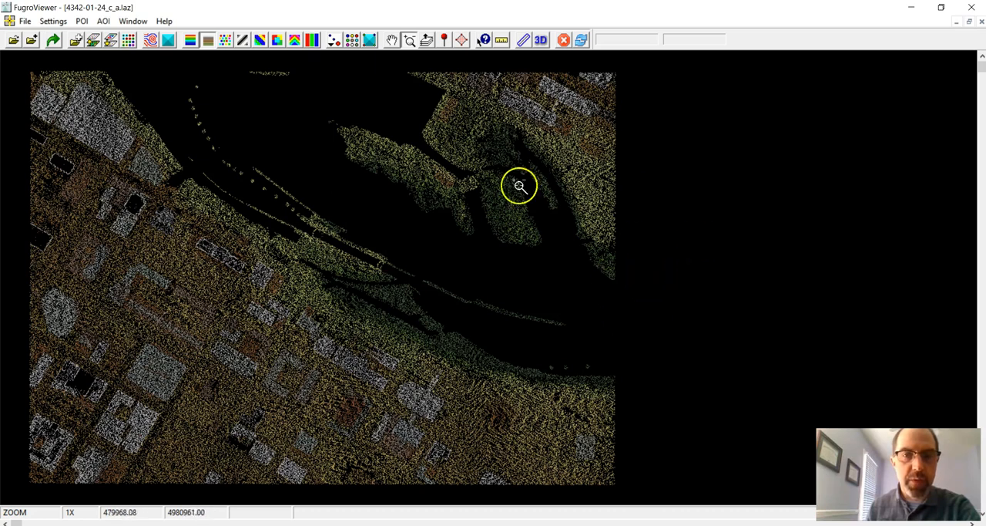
pyautogui.moveTo(565, 87)
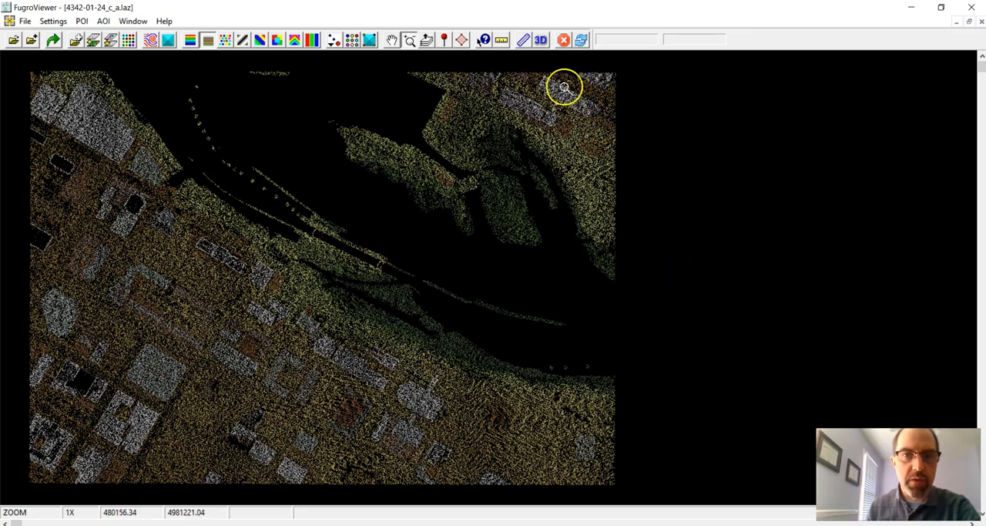
pyautogui.click(539, 40)
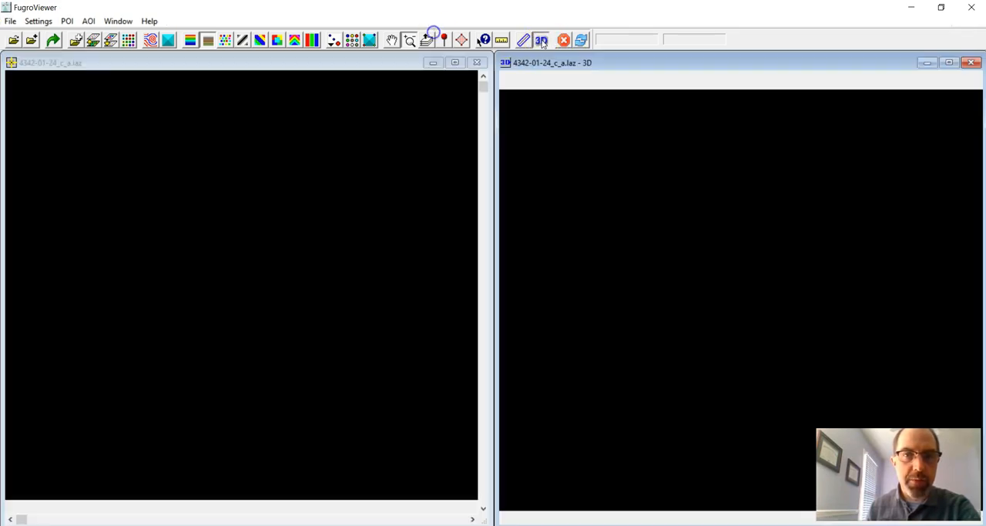
pyautogui.click(539, 40)
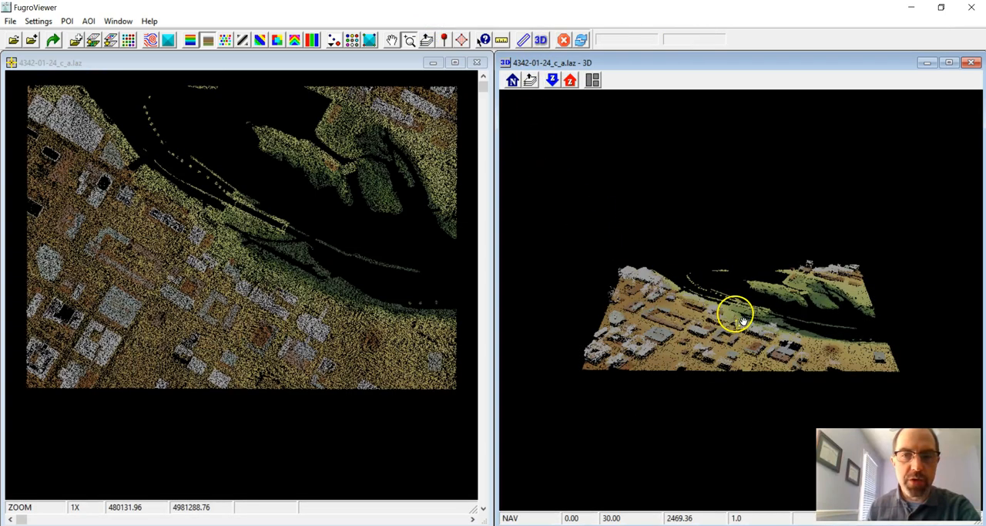
pyautogui.moveTo(774, 340)
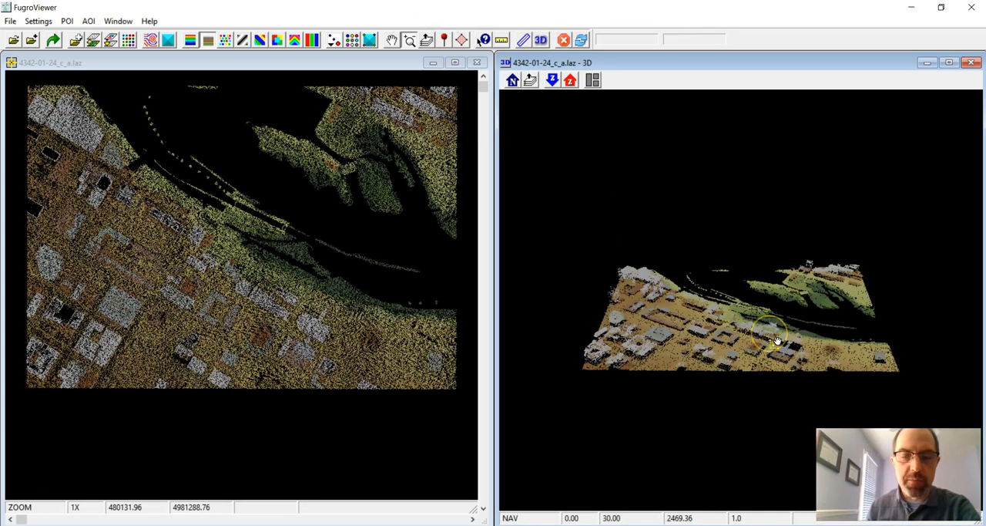
pyautogui.moveTo(774, 342); pyautogui.dragTo(647, 324)
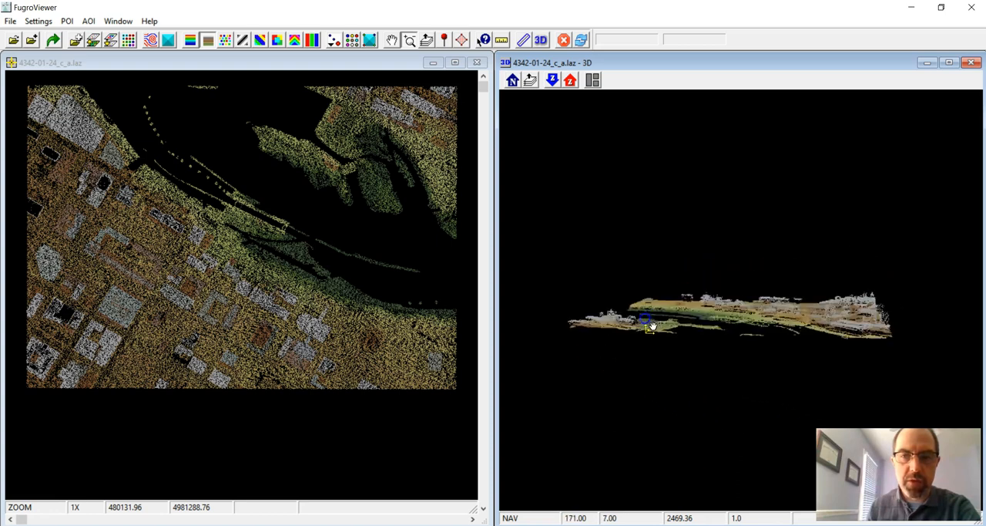
pyautogui.moveTo(650, 324); pyautogui.dragTo(671, 342)
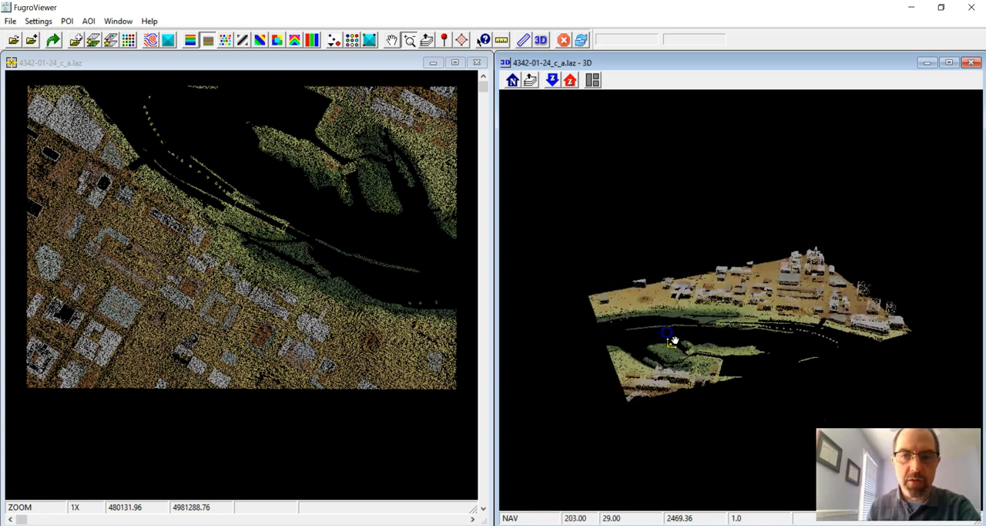
pyautogui.moveTo(675, 342); pyautogui.dragTo(681, 321)
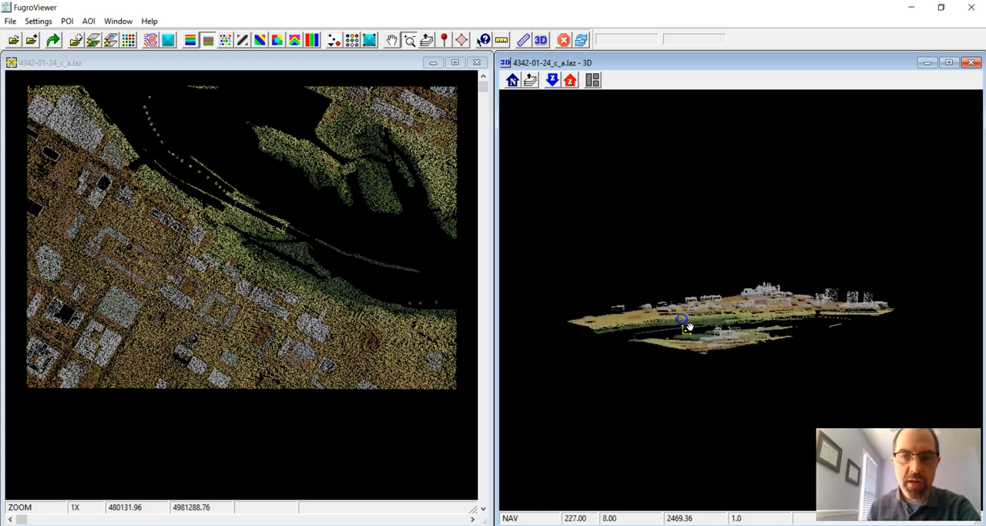
pyautogui.moveTo(682, 320); pyautogui.dragTo(598, 324)
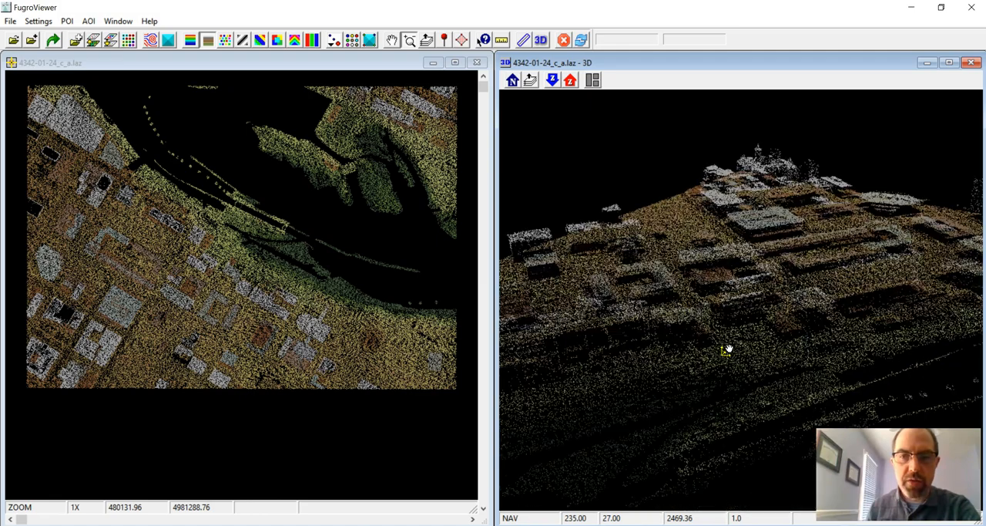
pyautogui.moveTo(728, 352); pyautogui.dragTo(718, 331)
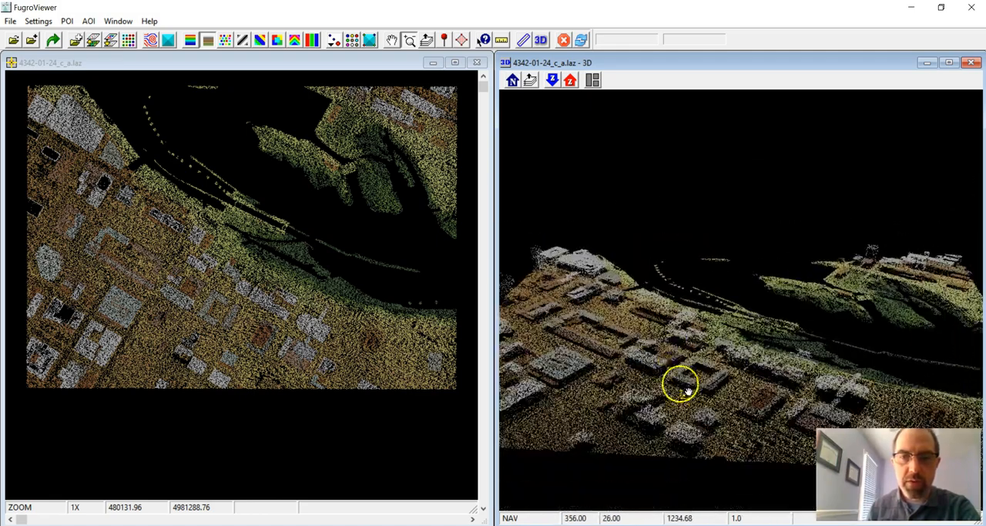
pyautogui.moveTo(682, 386); pyautogui.dragTo(693, 370)
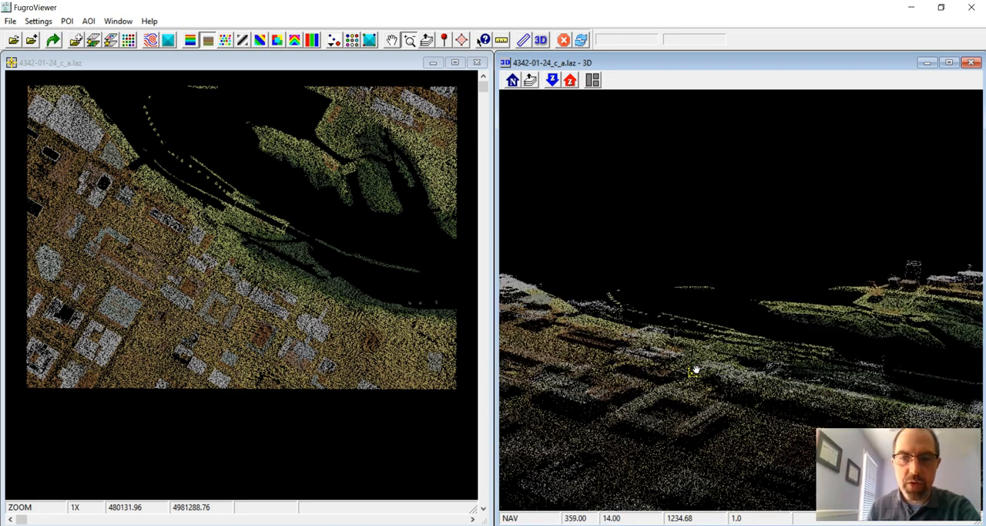
pyautogui.moveTo(694, 370); pyautogui.dragTo(712, 373)
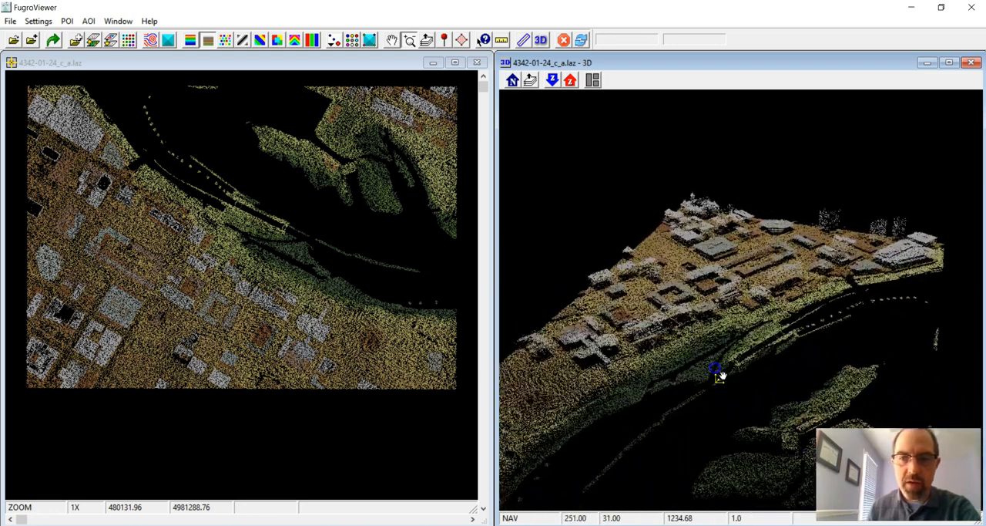
pyautogui.moveTo(716, 370); pyautogui.dragTo(761, 322)
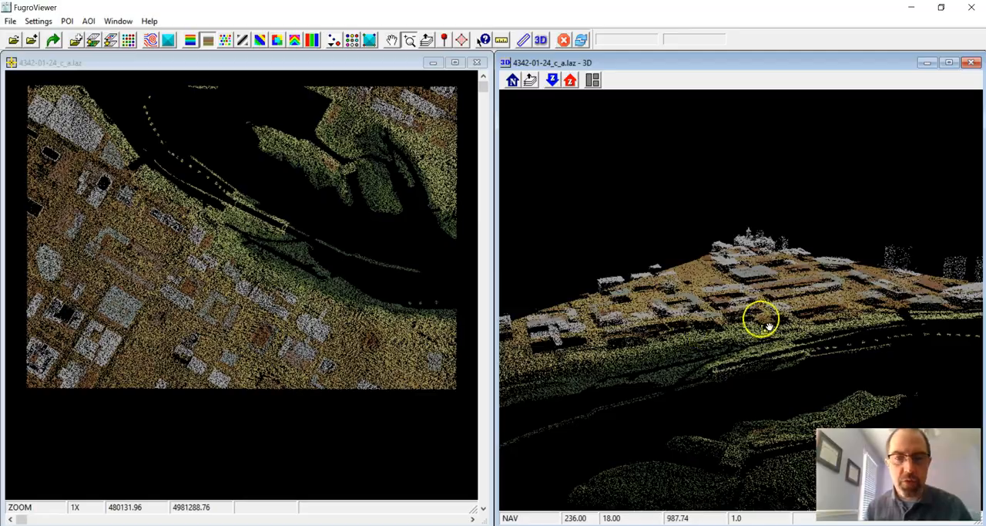
pyautogui.moveTo(761, 324); pyautogui.dragTo(709, 342)
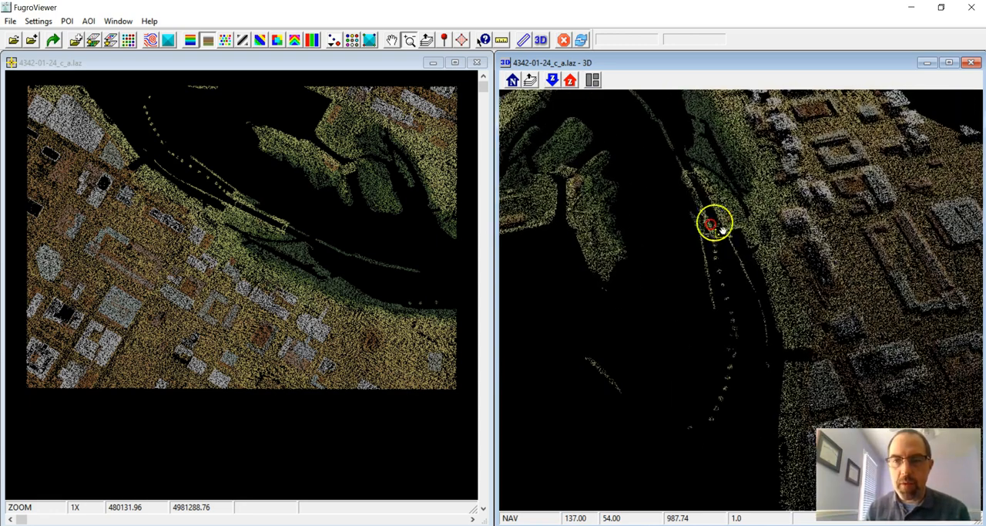
pyautogui.moveTo(712, 224); pyautogui.dragTo(809, 265)
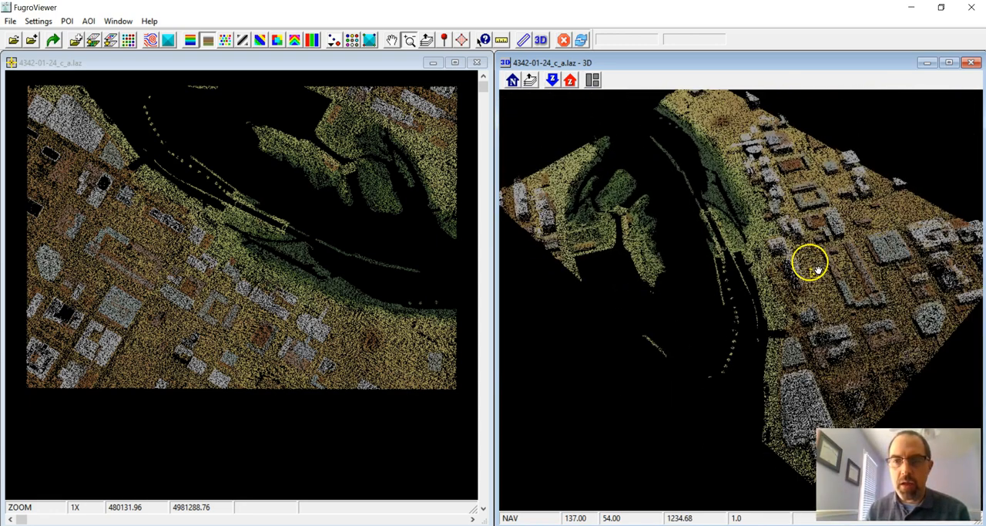
pyautogui.moveTo(809, 268); pyautogui.dragTo(794, 278)
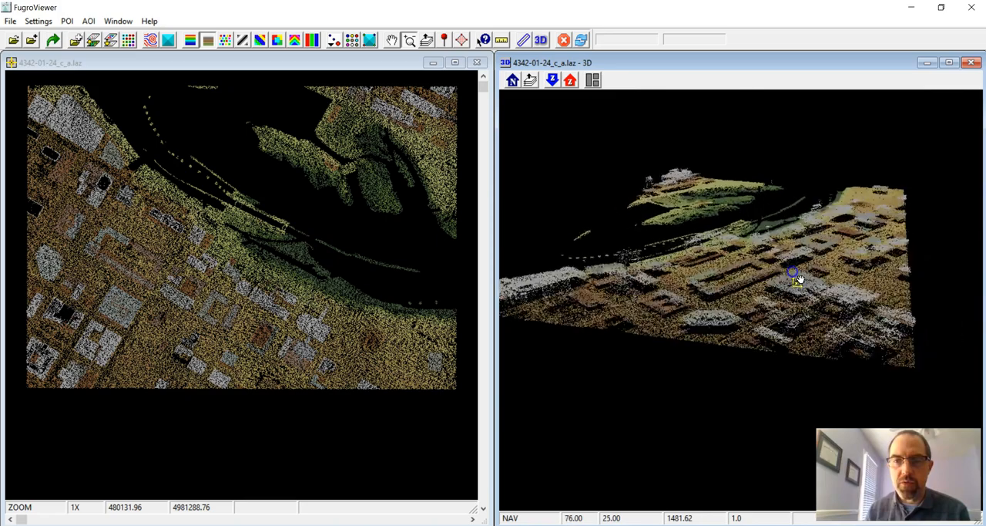
pyautogui.moveTo(794, 277); pyautogui.dragTo(675, 276)
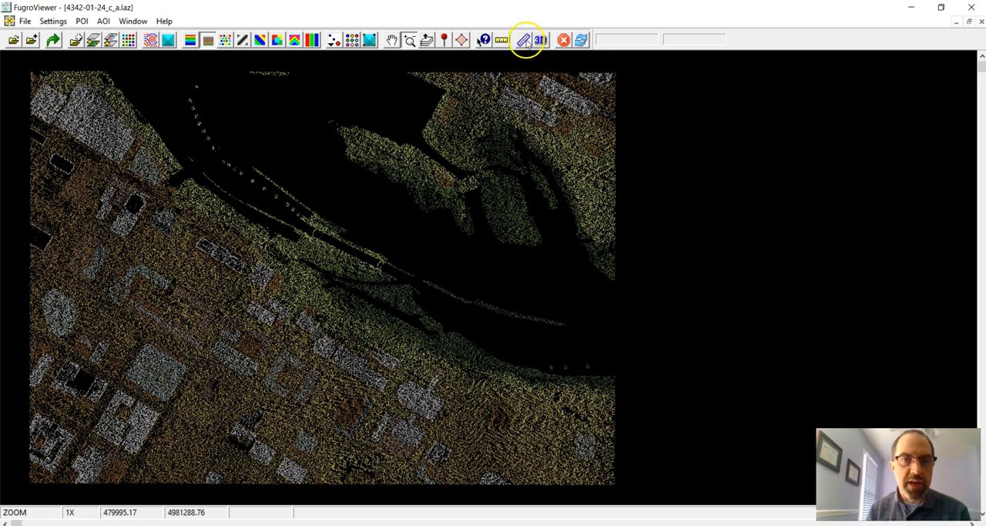
# Step: Draw a profile line across a downtown building to generate its cross-section
pyautogui.click(523, 40)
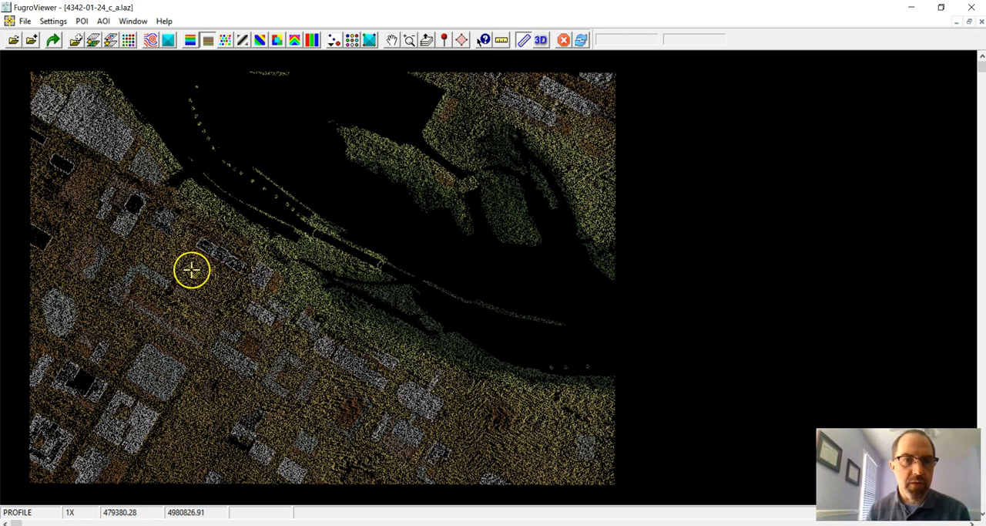
pyautogui.moveTo(191, 270); pyautogui.dragTo(239, 245)
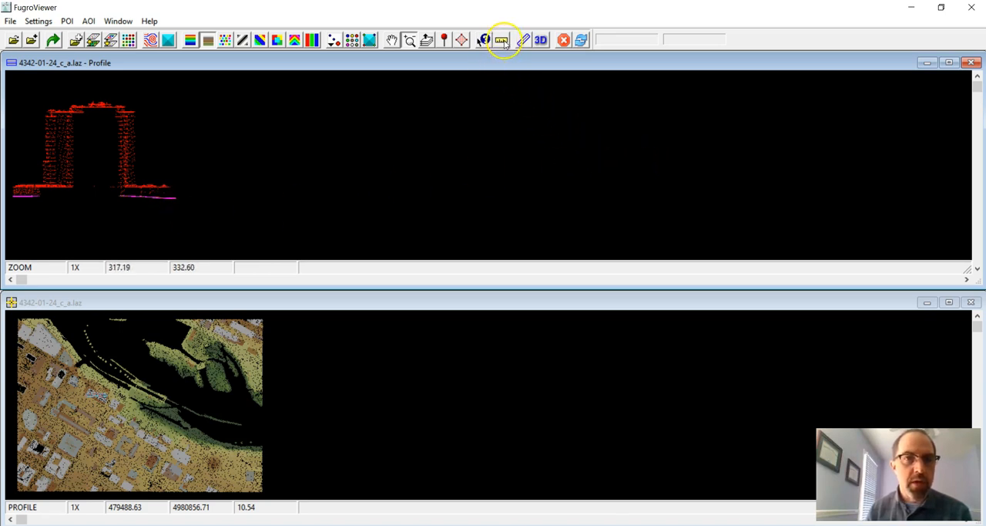
# Step: Activate the Measure tool for reading distances on the building profile
pyautogui.click(503, 40)
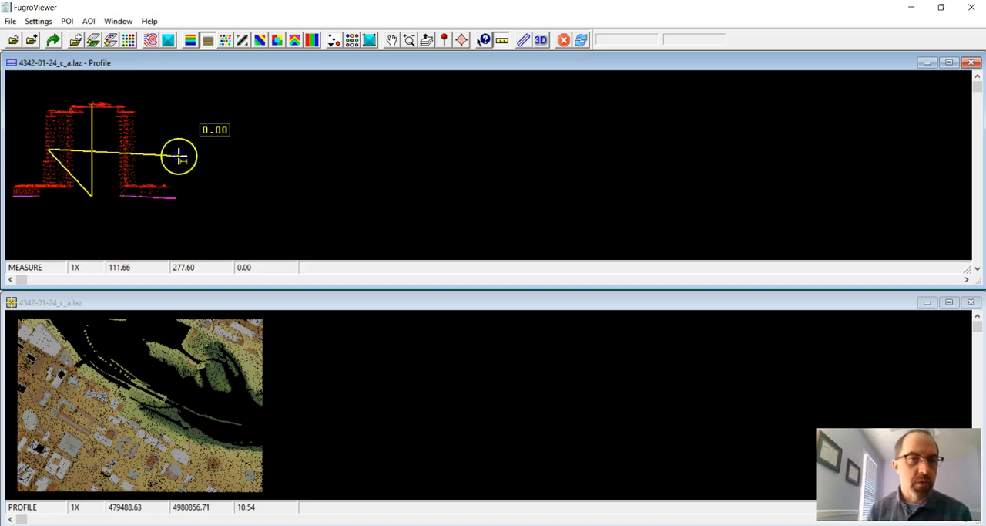
pyautogui.moveTo(317, 128)
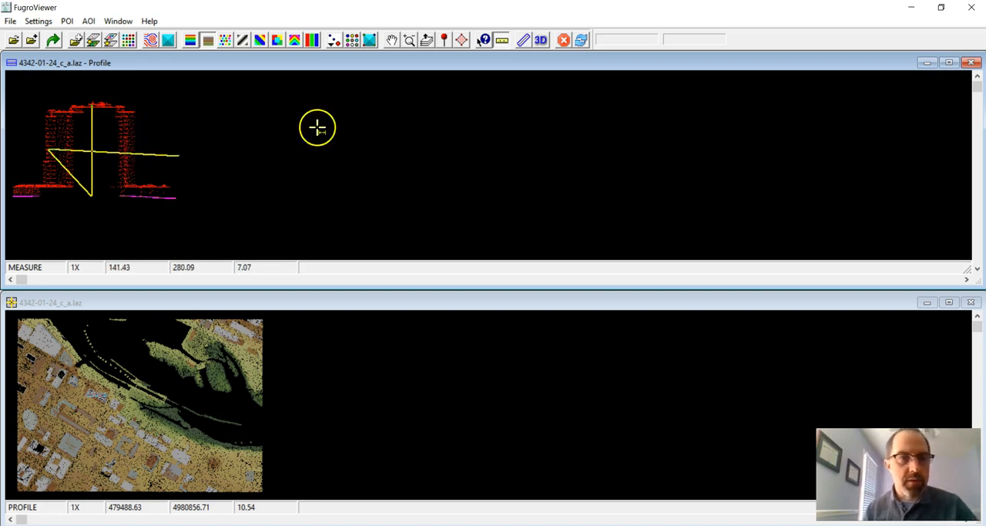
pyautogui.moveTo(203, 137)
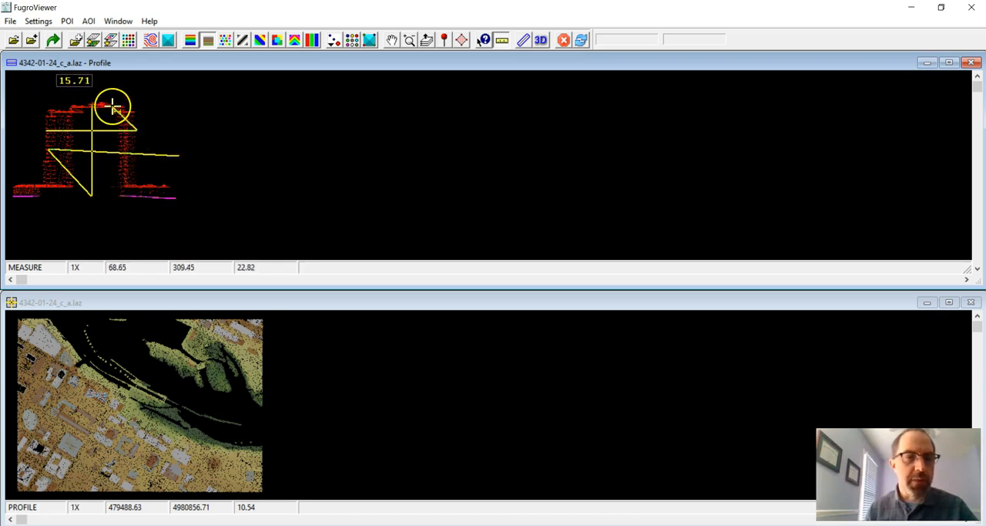
pyautogui.moveTo(306, 185)
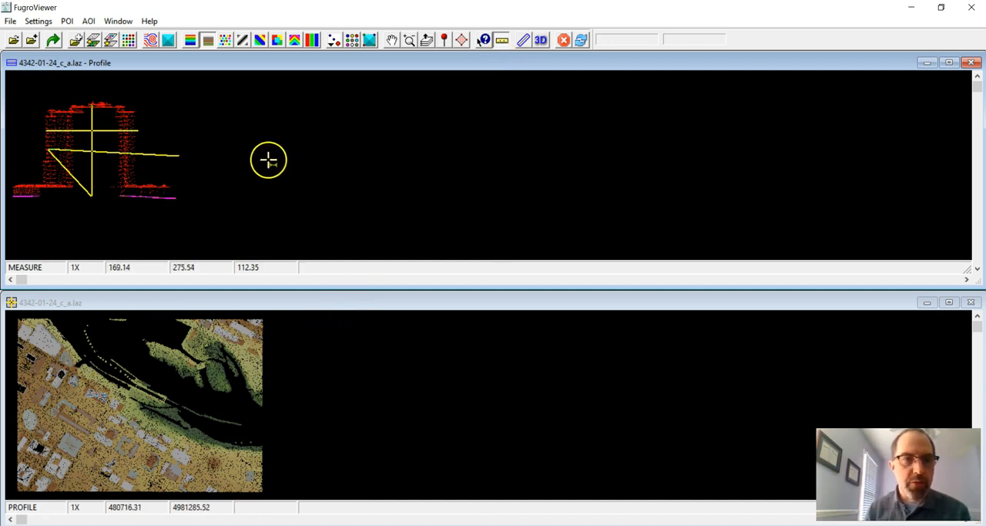
pyautogui.moveTo(234, 237)
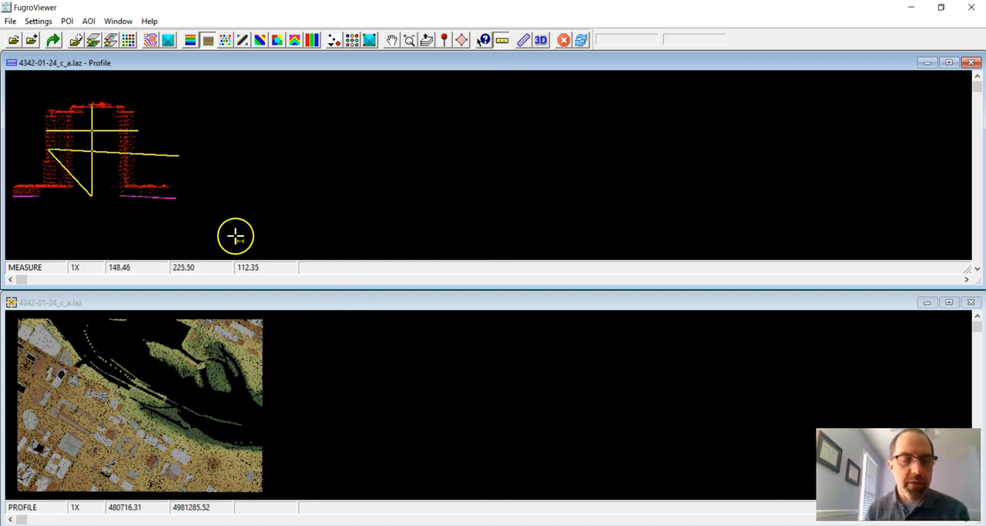